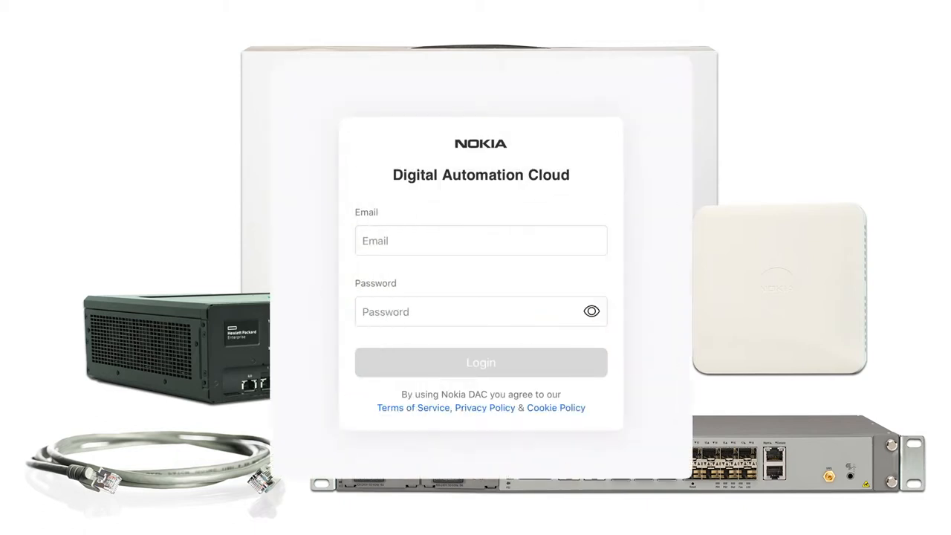
Sign in to Digital Automation Cloud with the email Username@nokia and the account password.
left_click(481, 240)
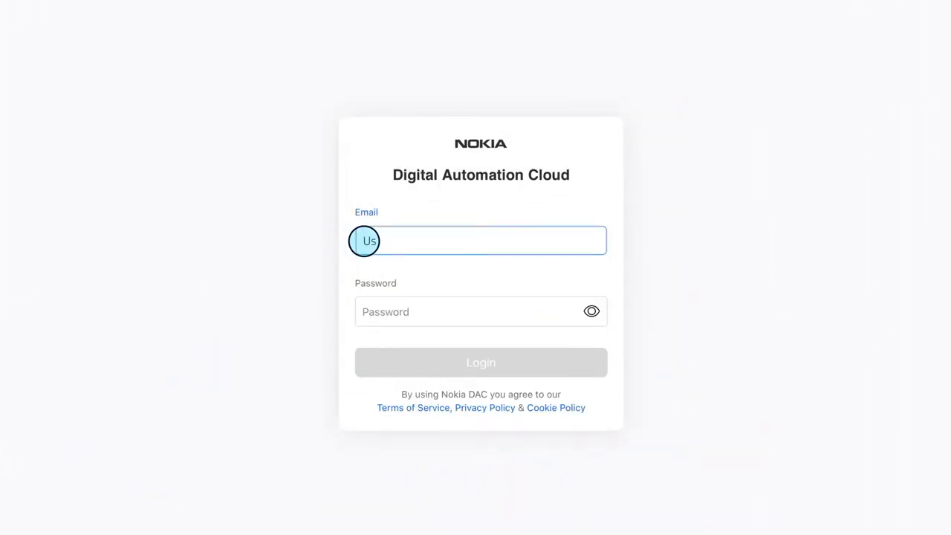
type("Username@nokia.com")
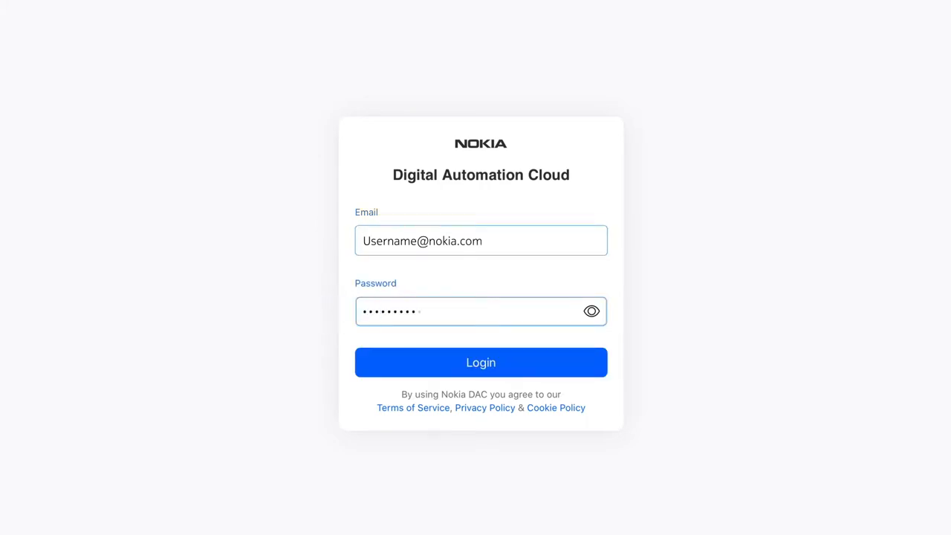
left_click(481, 362)
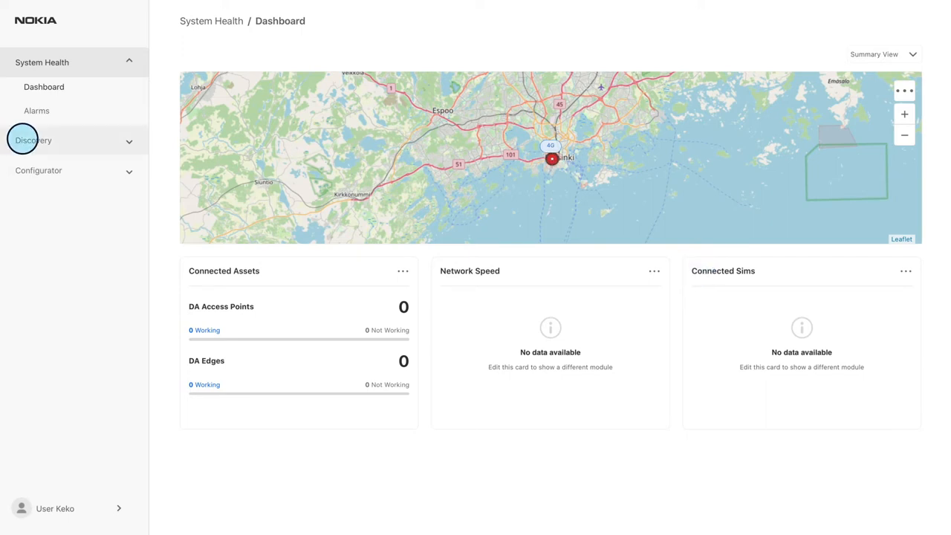
Open Discovery > Networks to see User network online, awaiting configuration finalization.
left_click(32, 140)
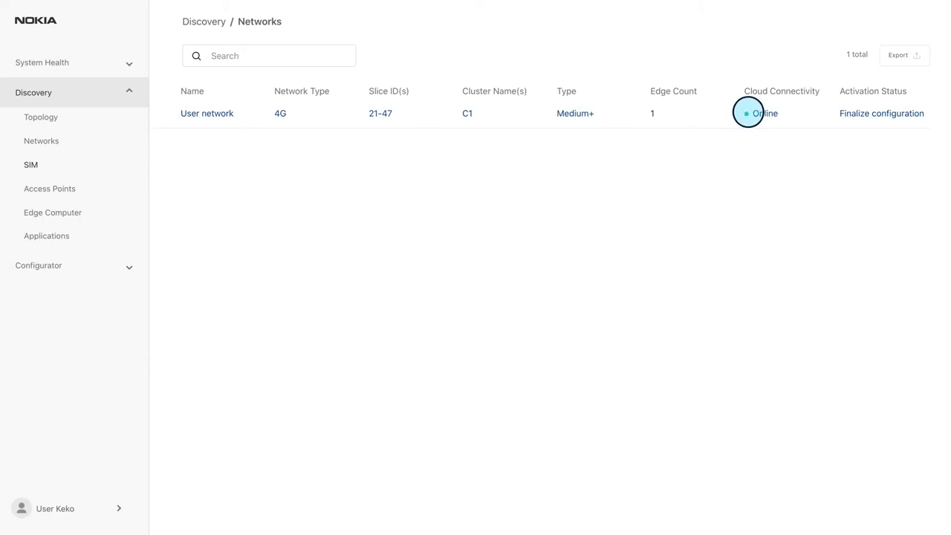
Finalize User network's configuration from its details panel and confirm the finalization.
left_click(207, 113)
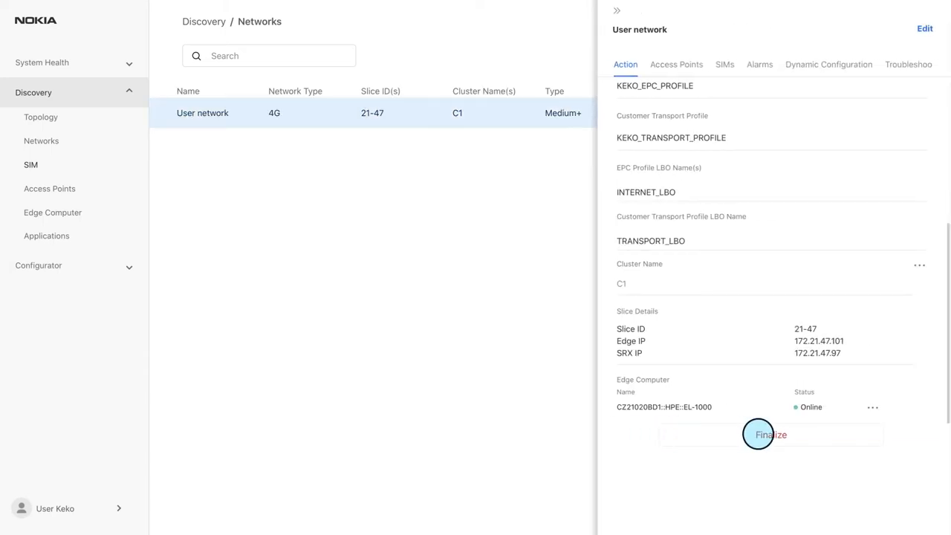
left_click(771, 434)
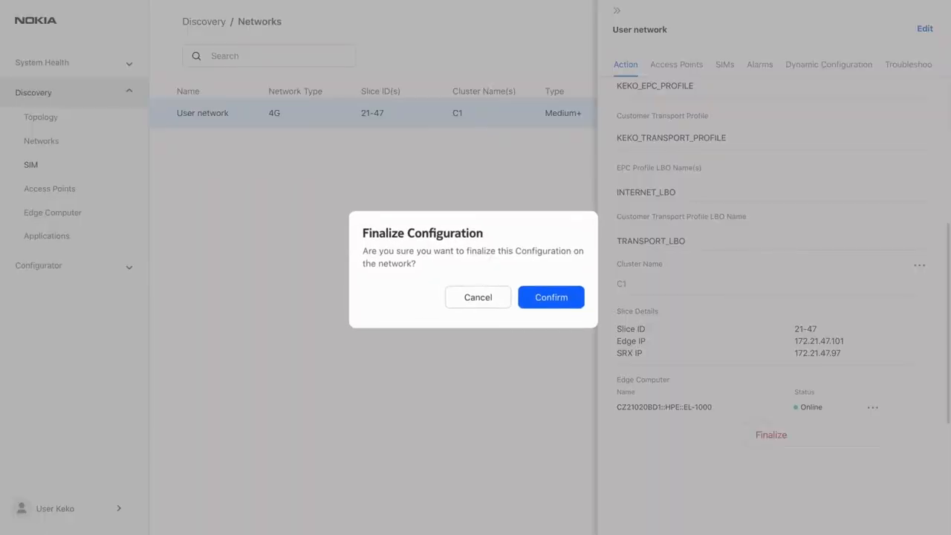
left_click(551, 298)
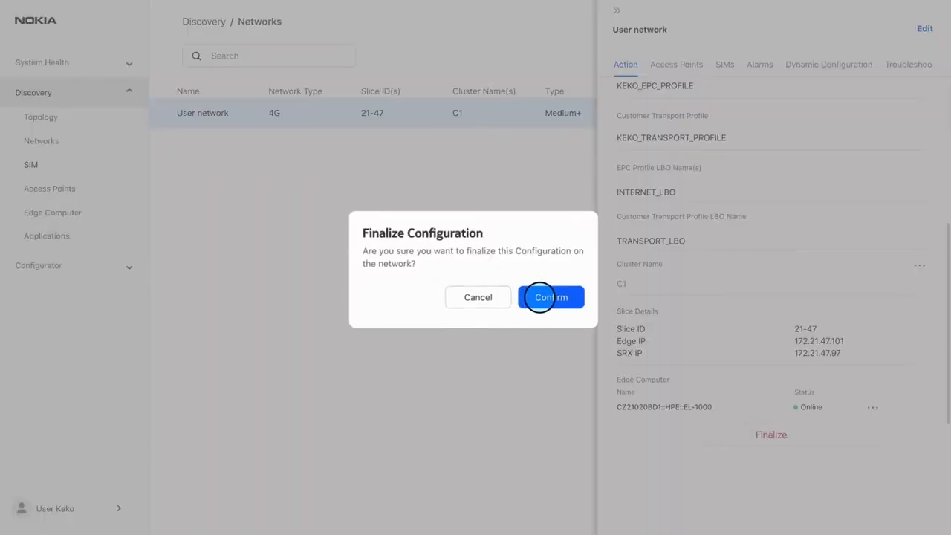
left_click(552, 297)
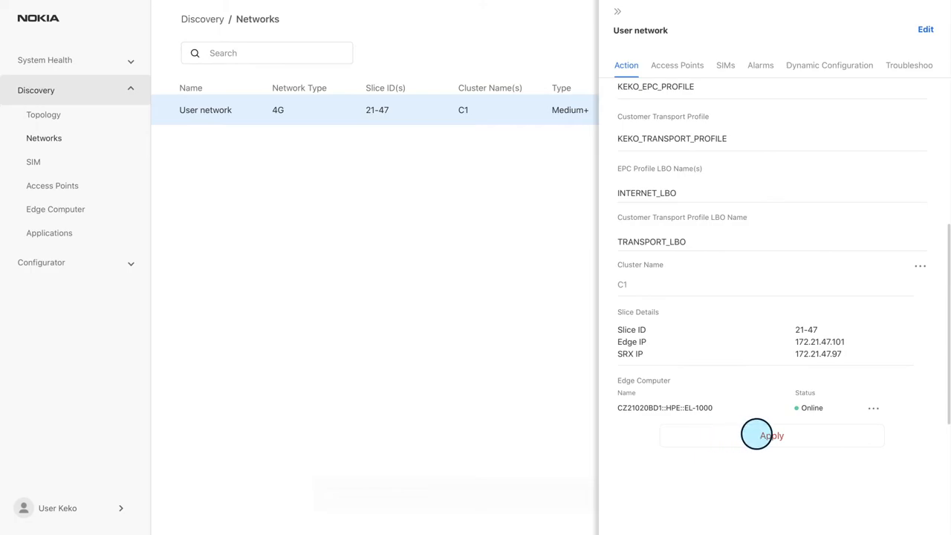
Apply User network's configuration and confirm it in the Apply Configurations dialog.
left_click(771, 435)
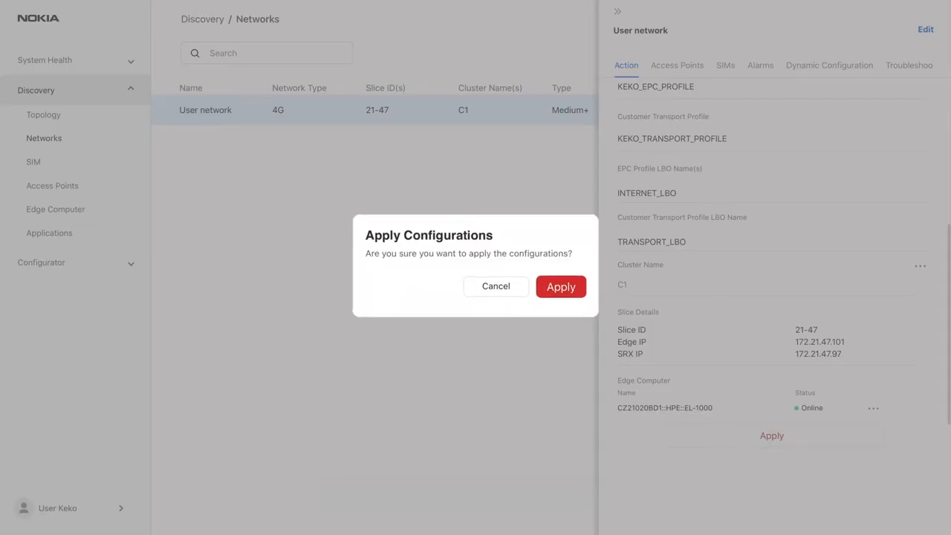
left_click(561, 287)
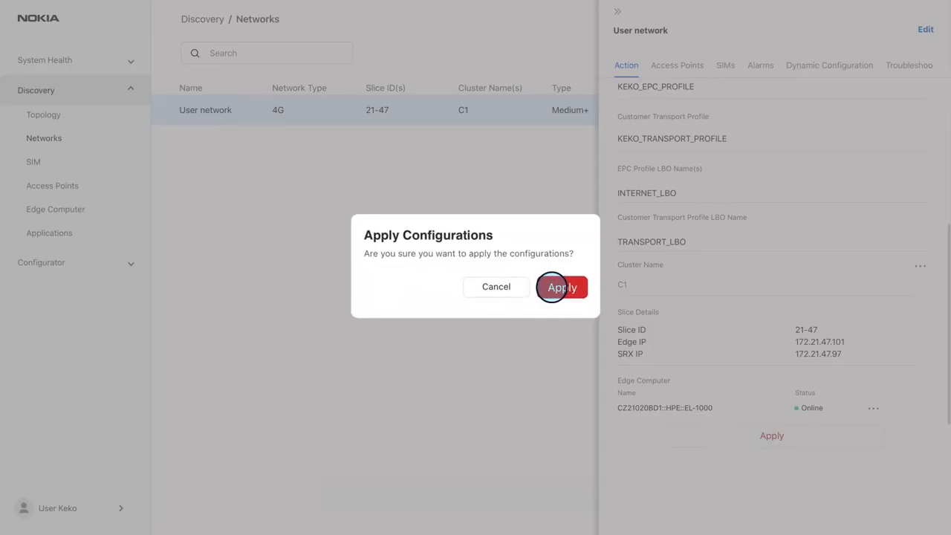
left_click(561, 287)
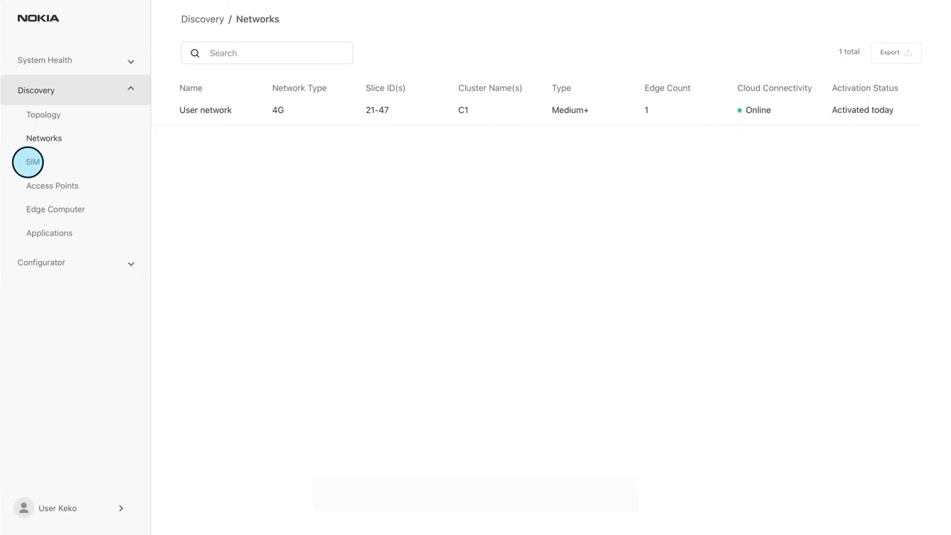
Provision the listed SIM as Active, then view the System Health dashboard.
left_click(32, 162)
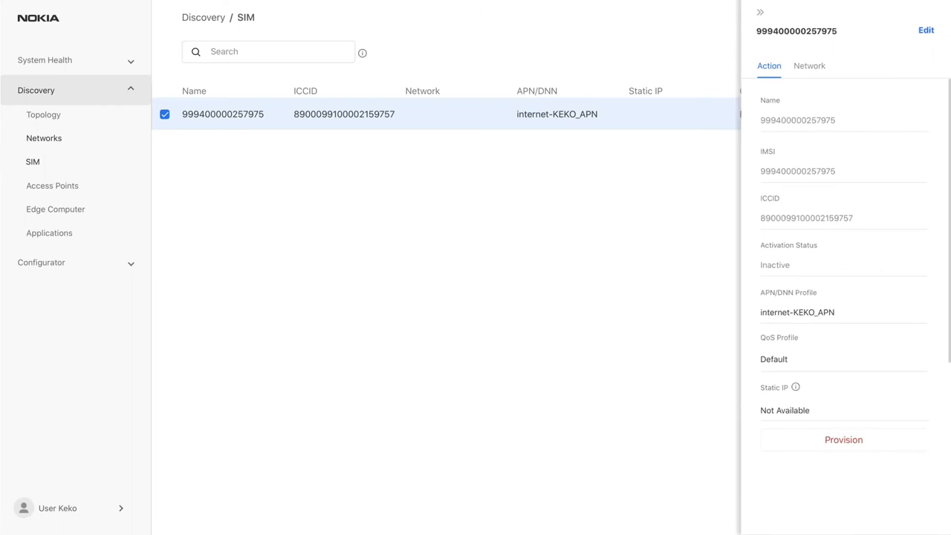
left_click(844, 439)
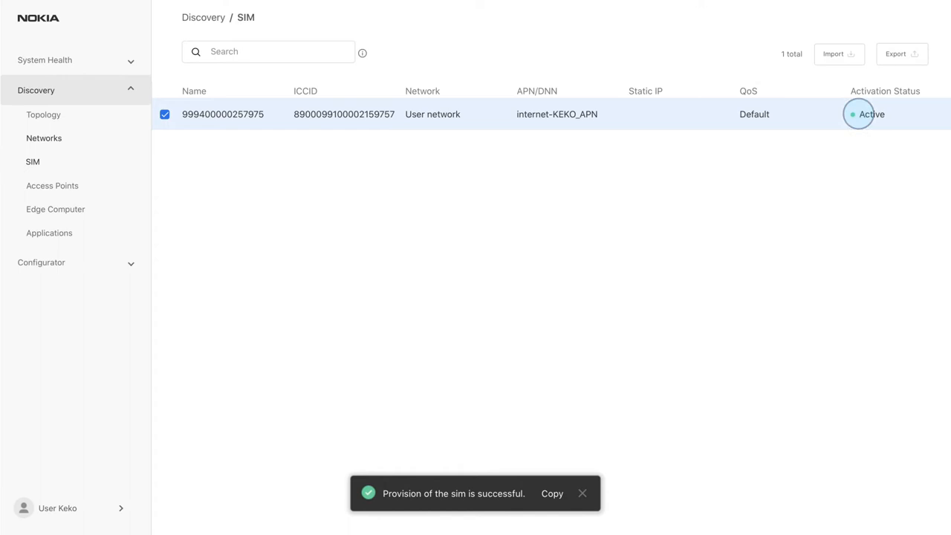
left_click(45, 60)
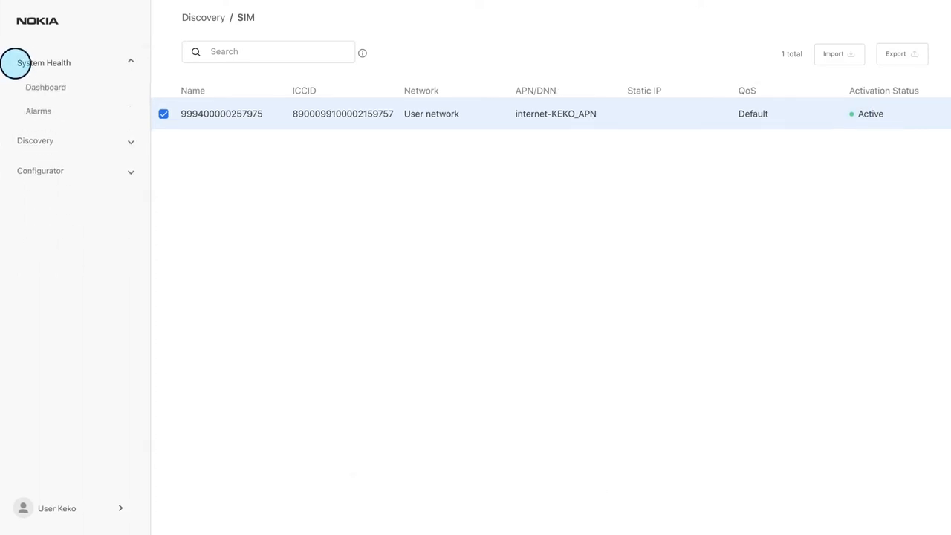
left_click(45, 87)
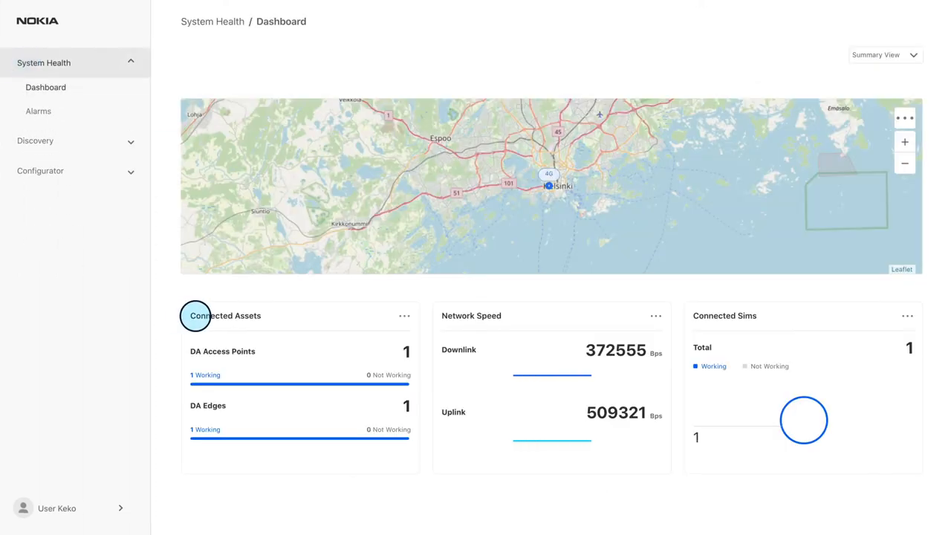